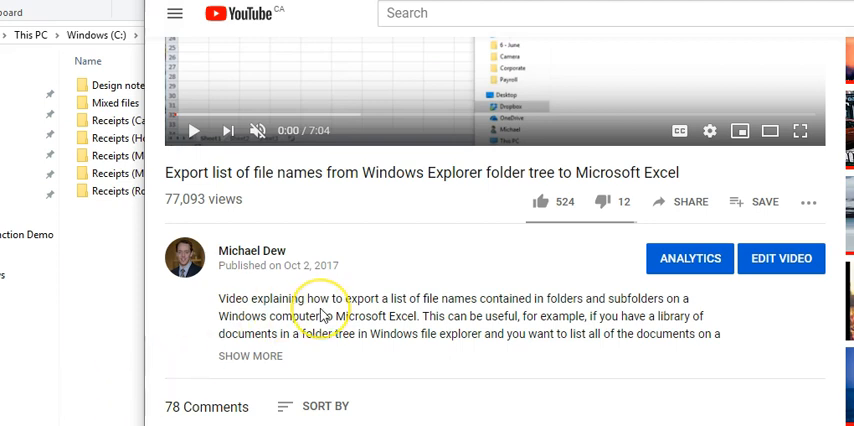
{"action": "mouse_move", "coordinate": [414, 244]}
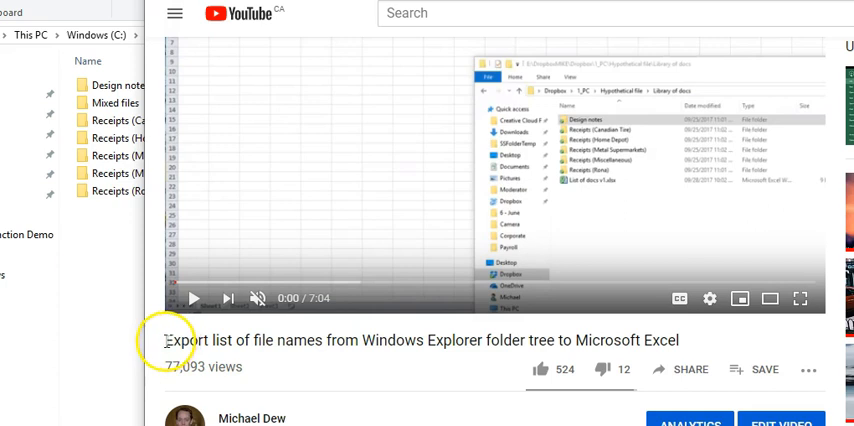
Step: Review the demo video title and a comment requesting extra fields such as author and date taken
{"action": "double_click", "coordinate": [282, 340]}
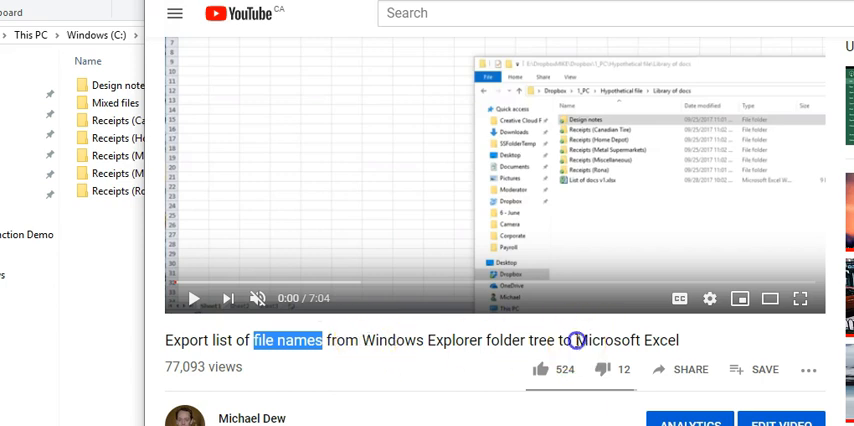
{"action": "double_click", "coordinate": [620, 340]}
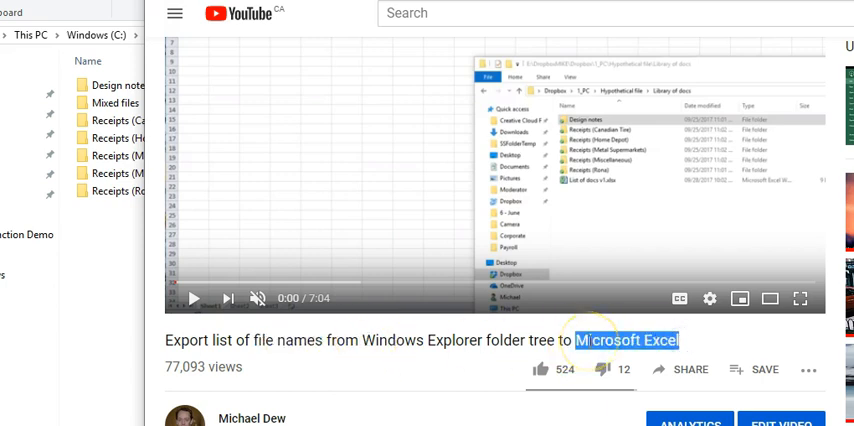
{"action": "mouse_move", "coordinate": [570, 332]}
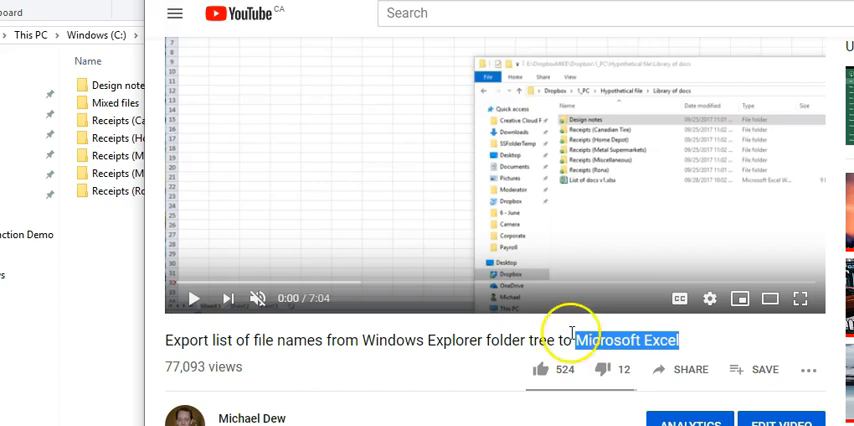
{"action": "scroll", "scroll_direction": "down", "scroll_amount": 3}
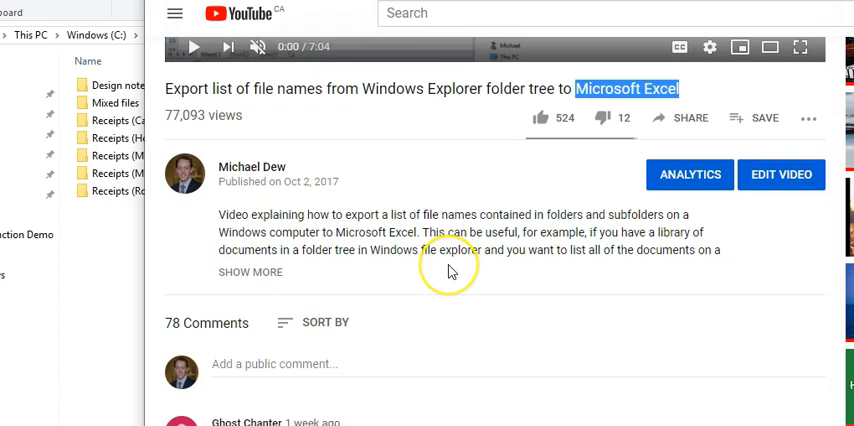
{"action": "scroll", "scroll_direction": "down", "scroll_amount": 3}
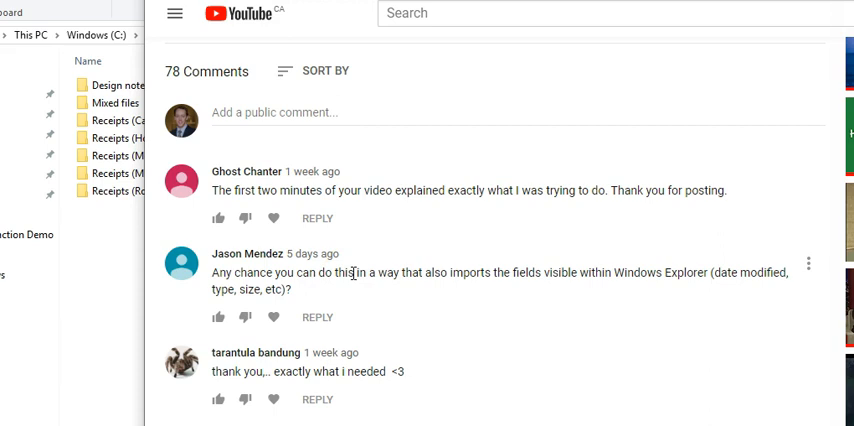
{"action": "mouse_move", "coordinate": [636, 280]}
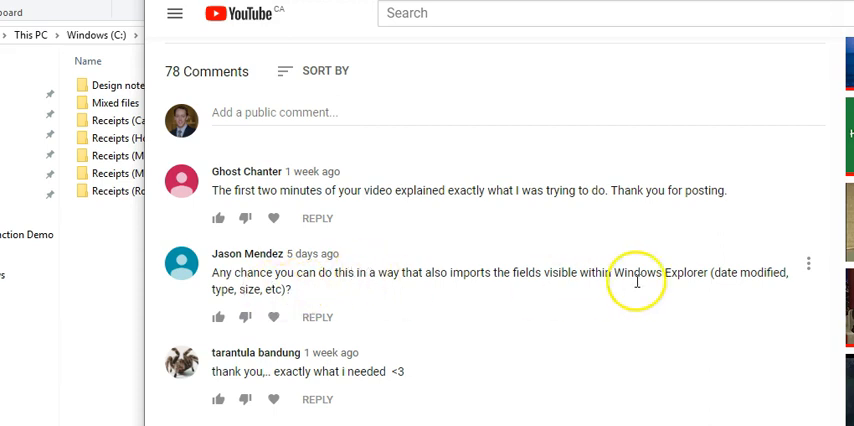
{"action": "double_click", "coordinate": [748, 272]}
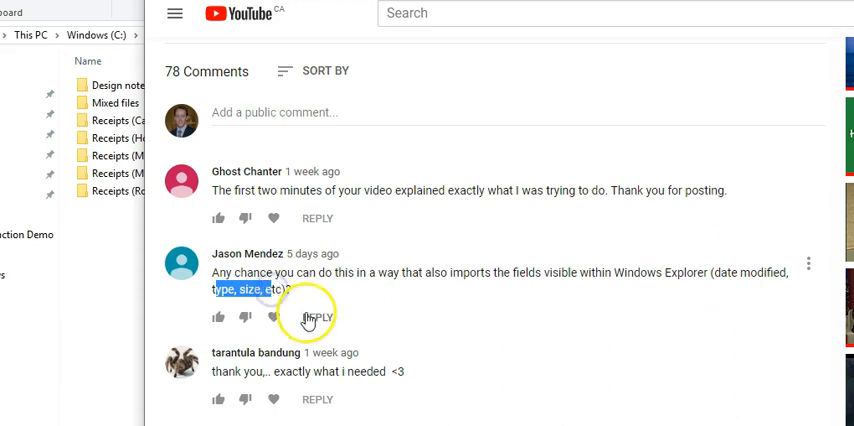
{"action": "scroll", "scroll_direction": "up", "scroll_amount": 3}
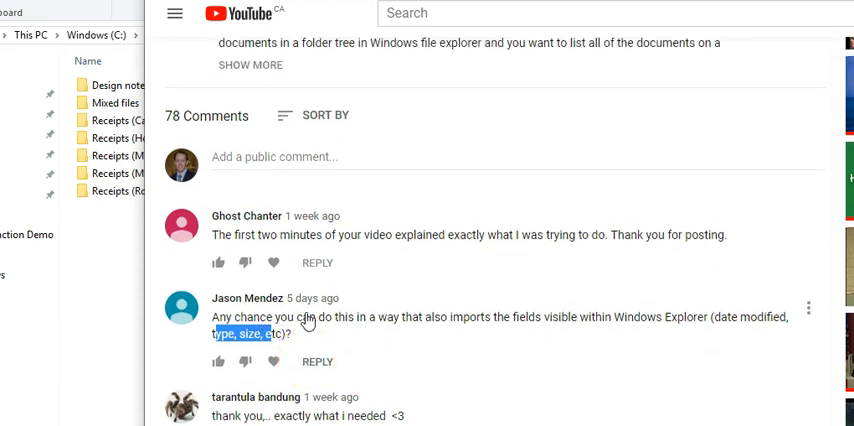
{"action": "scroll", "scroll_direction": "up", "scroll_amount": 3}
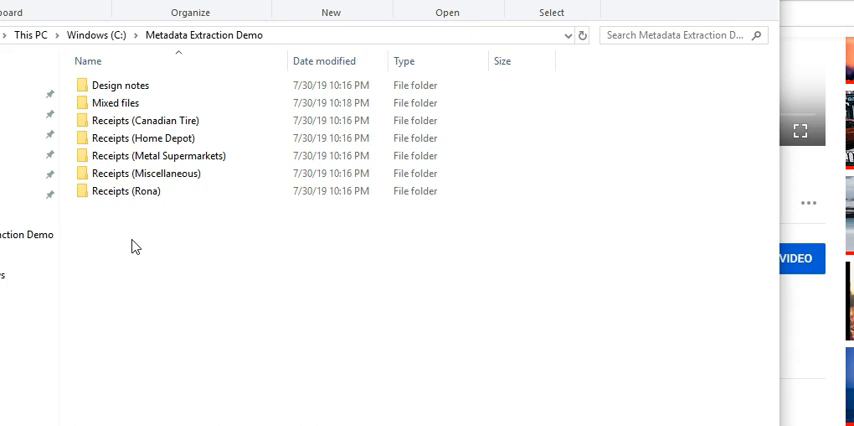
Step: Browse the Metadata Extraction Demo folder, checking photos and a blank Word document in Mixed files
{"action": "left_click", "coordinate": [144, 172]}
{"action": "type", "text": "."}
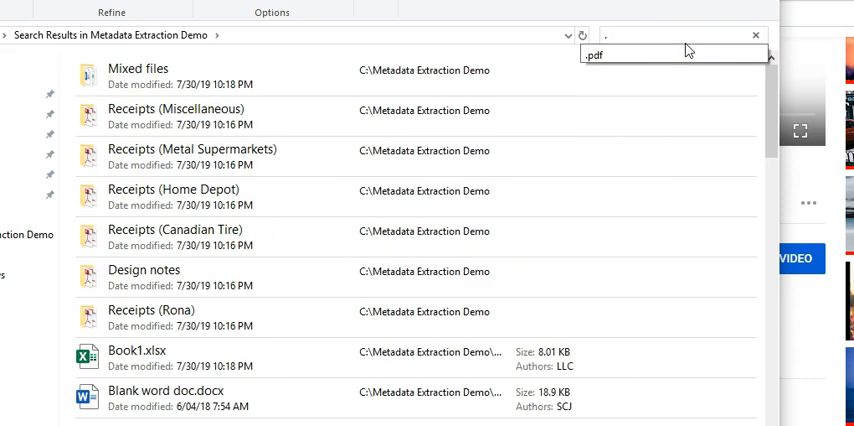
{"action": "scroll", "scroll_direction": "down", "scroll_amount": 3}
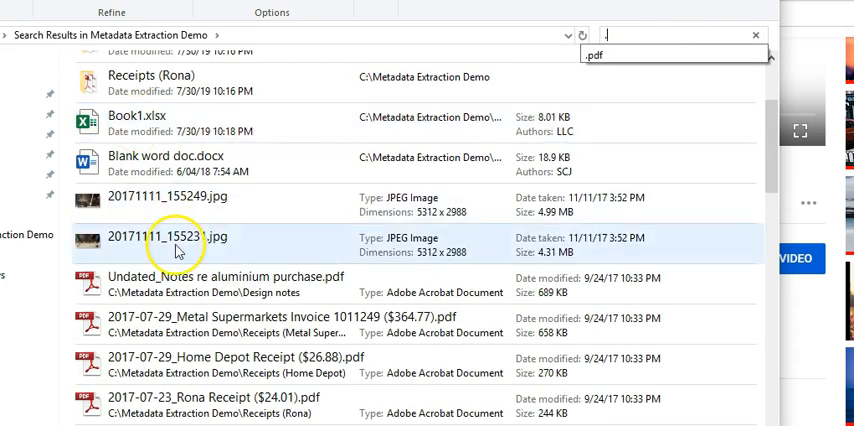
{"action": "left_click", "coordinate": [156, 124]}
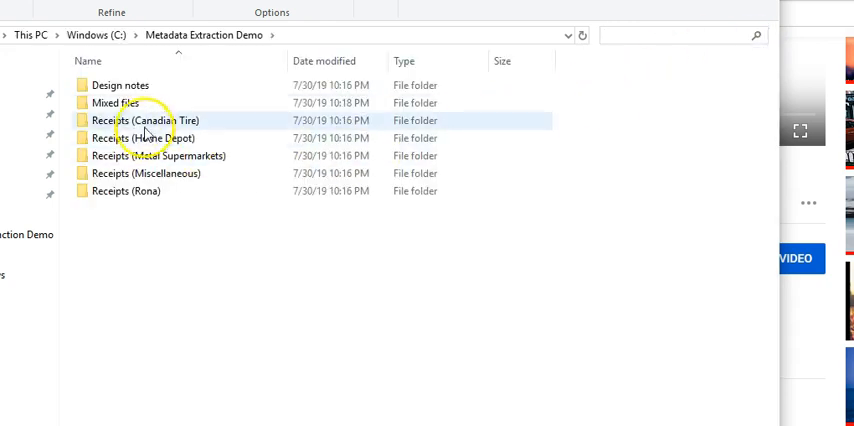
{"action": "double_click", "coordinate": [114, 102]}
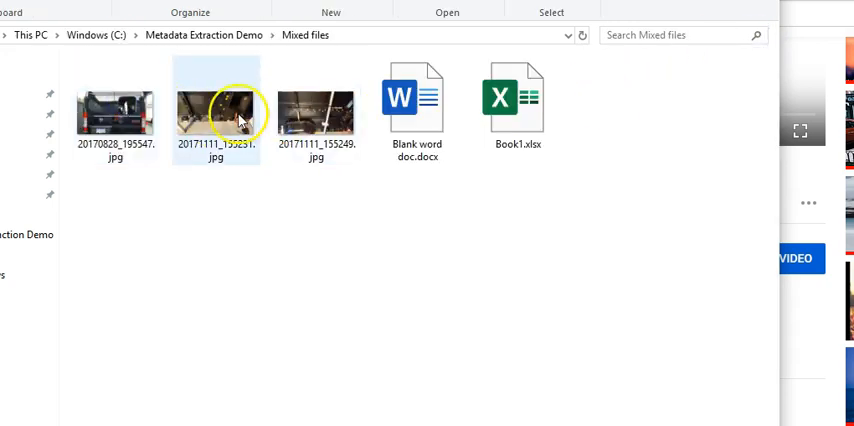
{"action": "left_click", "coordinate": [416, 100]}
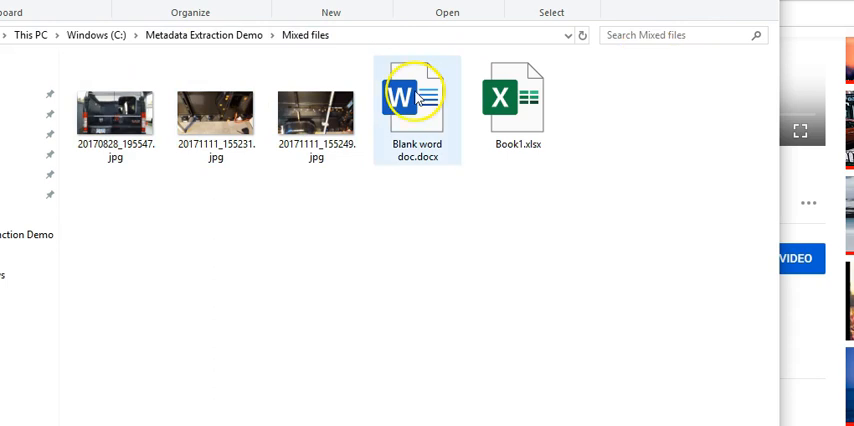
{"action": "left_click", "coordinate": [204, 36]}
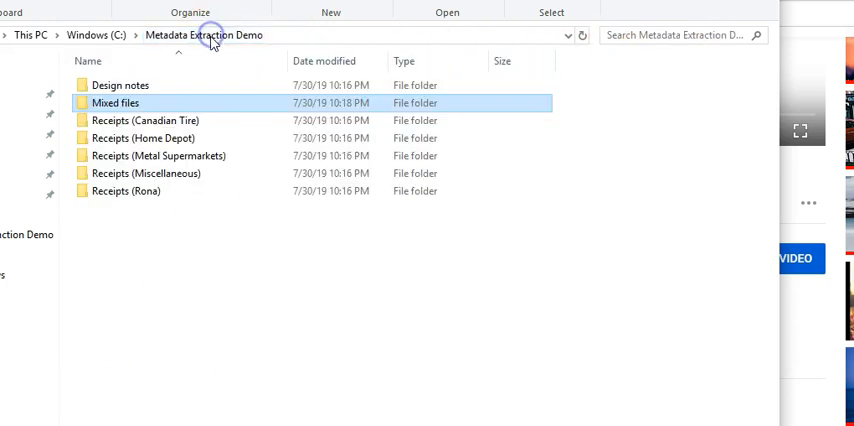
{"action": "left_click", "coordinate": [176, 280]}
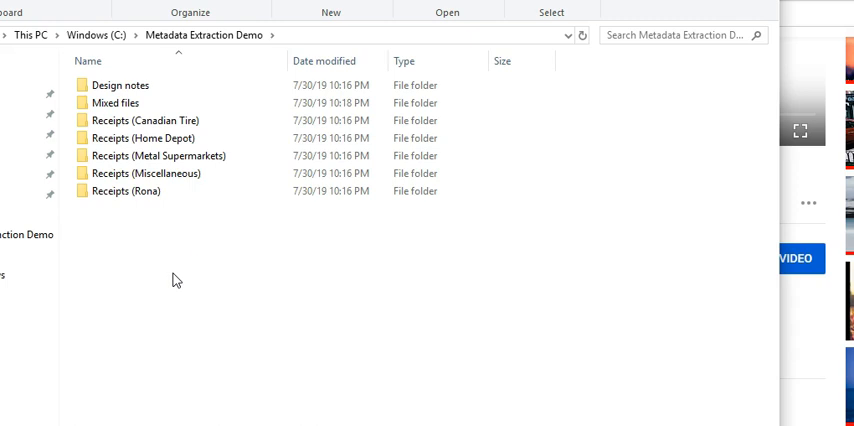
{"action": "mouse_move", "coordinate": [140, 364]}
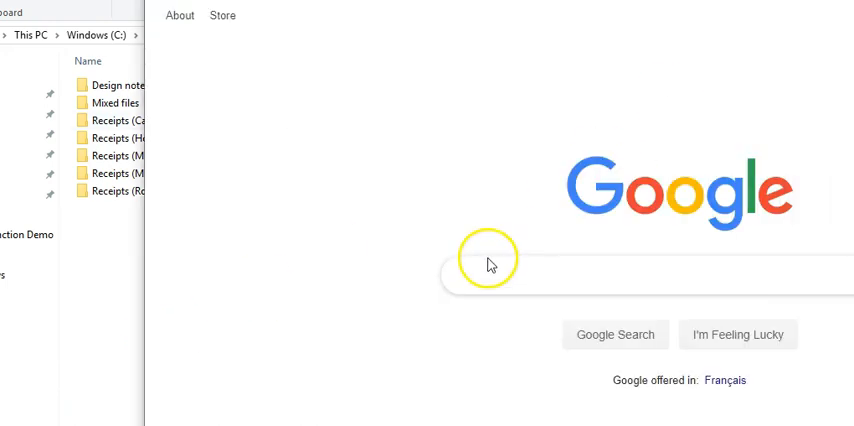
Step: Search Google for 'jam software filelist' and reach the FileList v4.1 product page
{"action": "type", "text": "jam software filelist"}
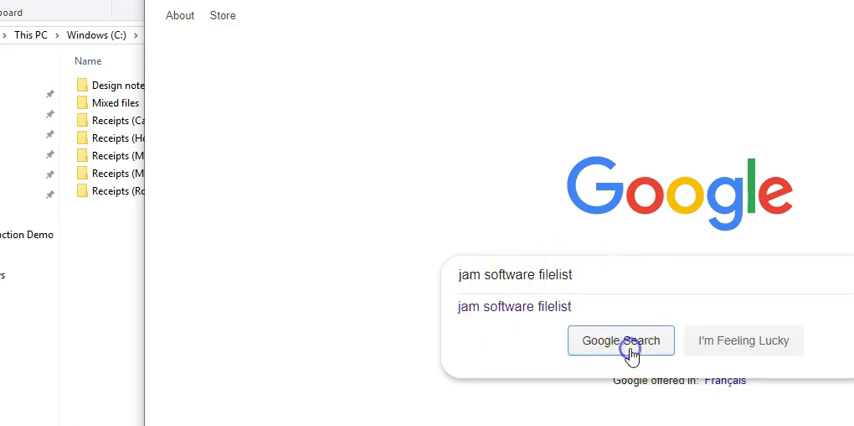
{"action": "left_click", "coordinate": [620, 340]}
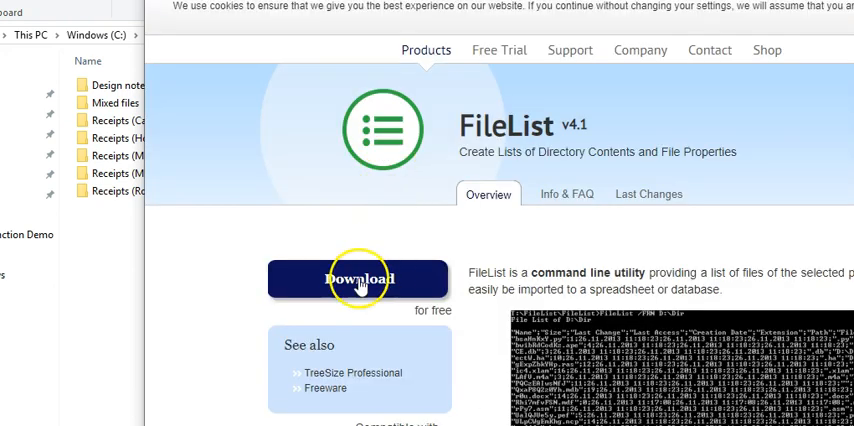
{"action": "mouse_move", "coordinate": [358, 278]}
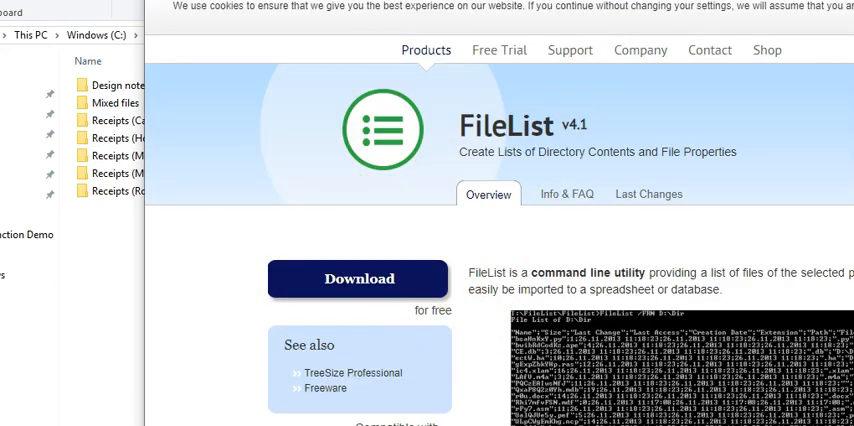
{"action": "scroll", "scroll_direction": "down", "scroll_amount": 3}
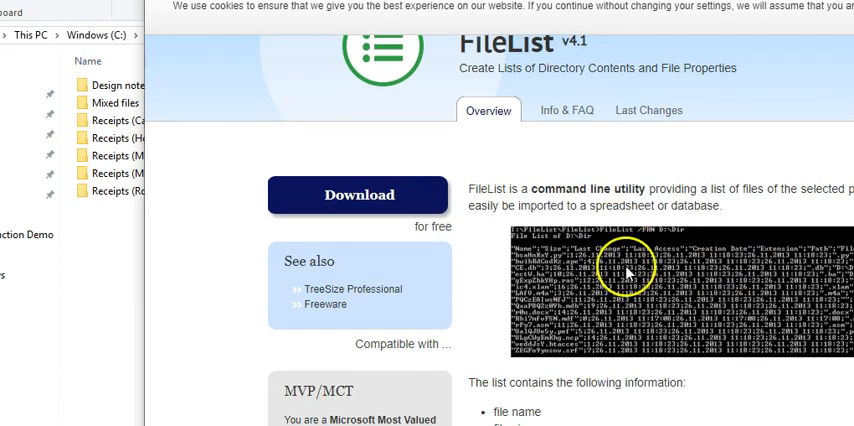
{"action": "mouse_move", "coordinate": [632, 272]}
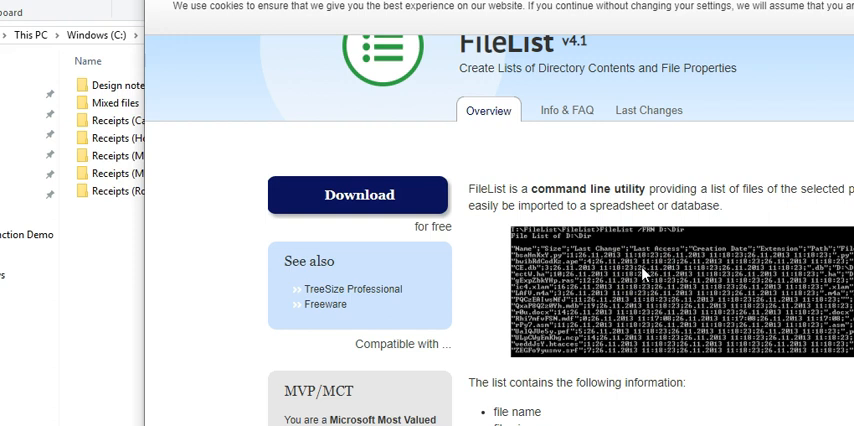
{"action": "mouse_move", "coordinate": [436, 262]}
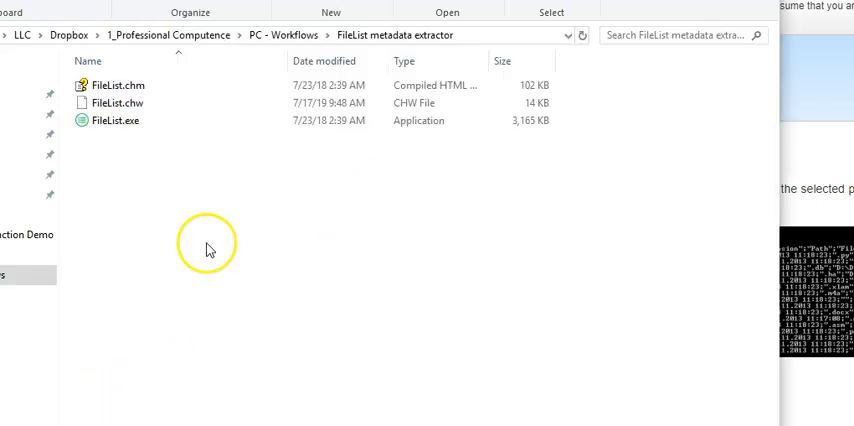
{"action": "mouse_move", "coordinate": [208, 248]}
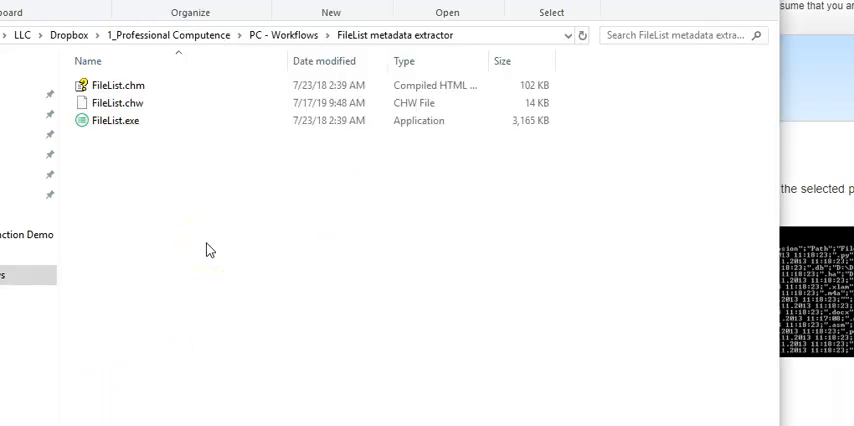
Step: Copy FileList.exe from the FileList metadata extractor folder into C:\Metadata Extraction Demo
{"action": "left_click", "coordinate": [118, 104]}
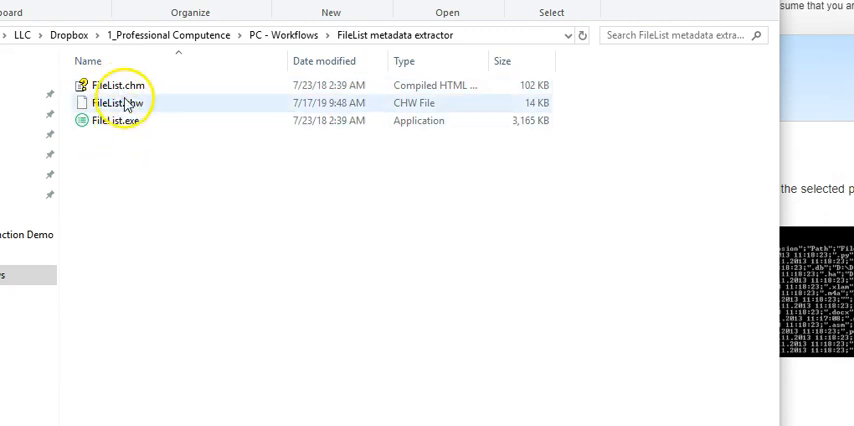
{"action": "left_click", "coordinate": [110, 84]}
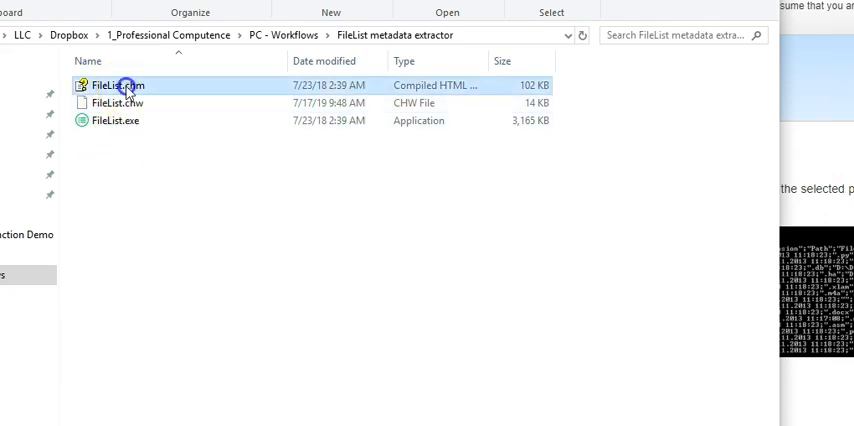
{"action": "double_click", "coordinate": [116, 84]}
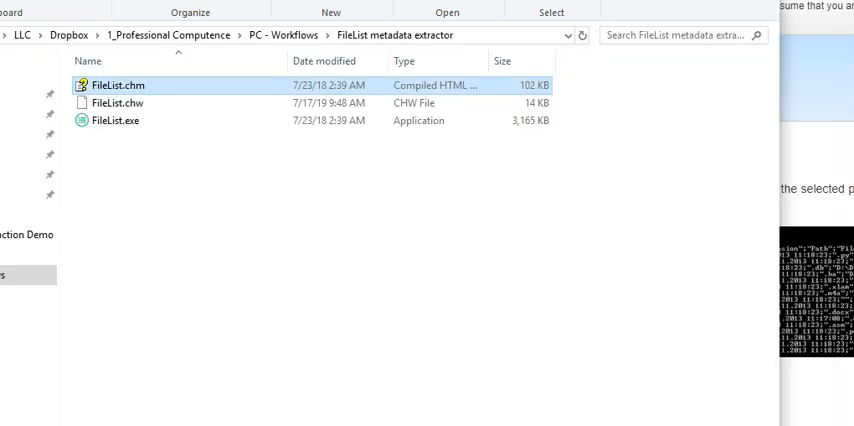
{"action": "left_click", "coordinate": [118, 120]}
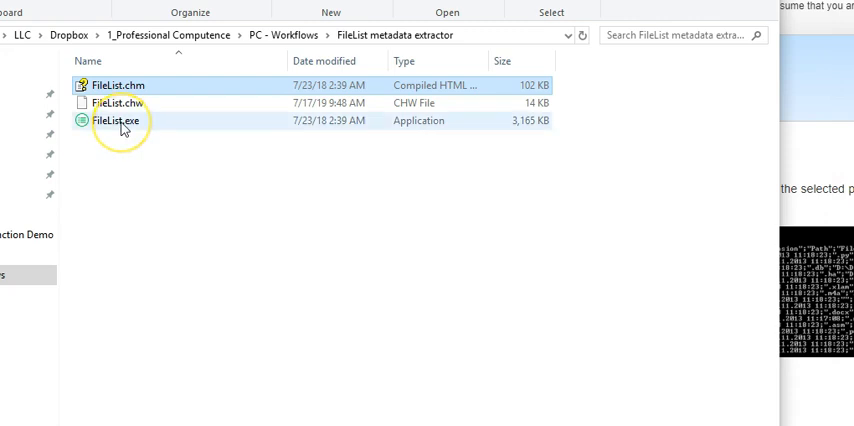
{"action": "left_click", "coordinate": [116, 120]}
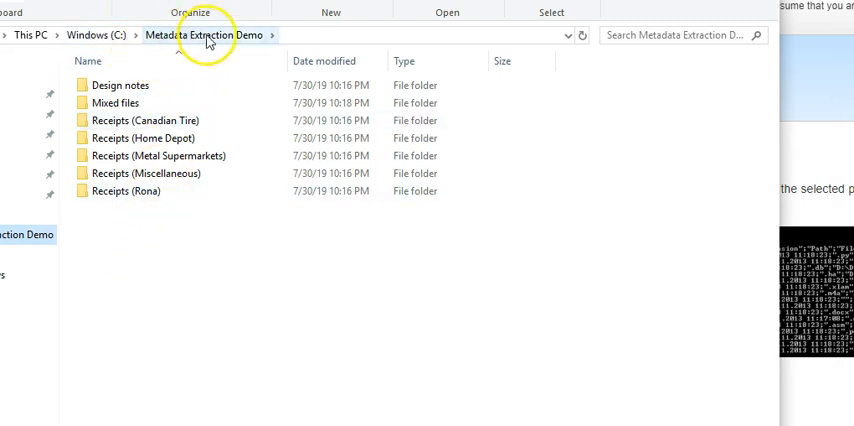
{"action": "mouse_move", "coordinate": [118, 244]}
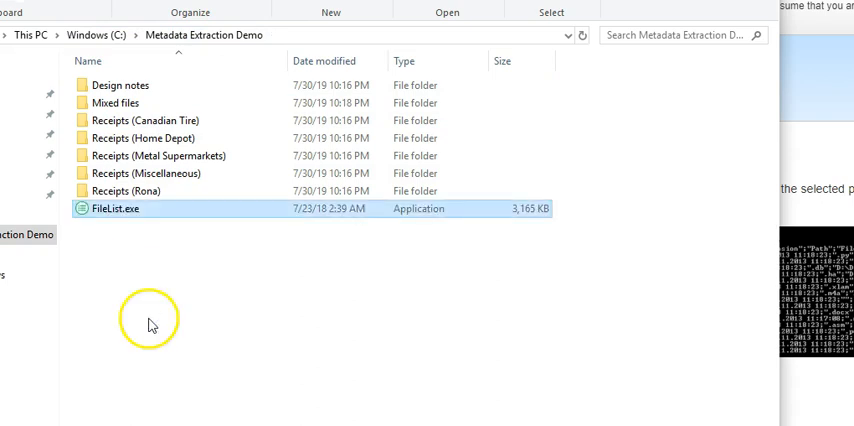
{"action": "left_click", "coordinate": [152, 324]}
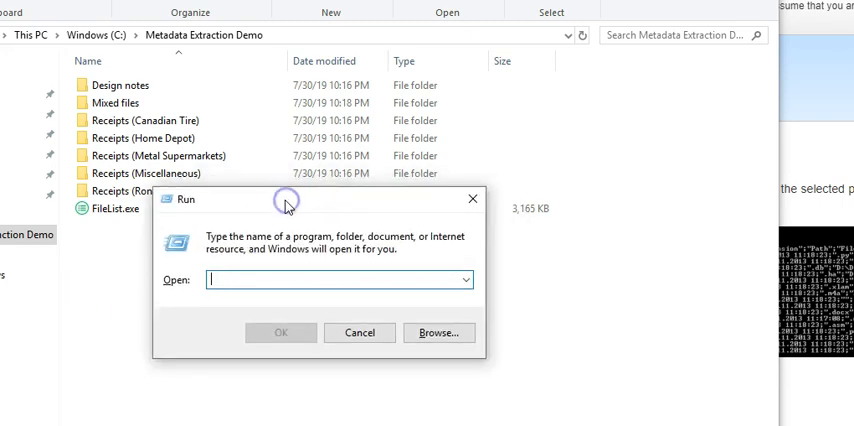
Step: Launch cmd, cd to C:\Metadata Extraction Demo and begin the FileList /USECOLUMNS export command
{"action": "type", "text": "cmd"}
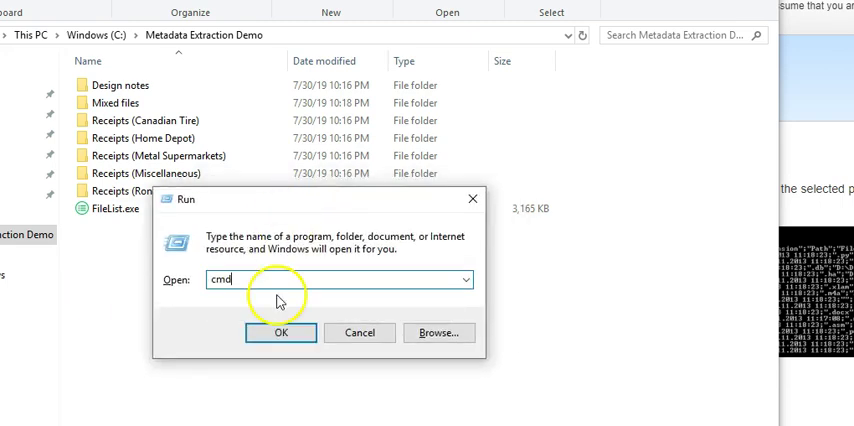
{"action": "left_click", "coordinate": [280, 332]}
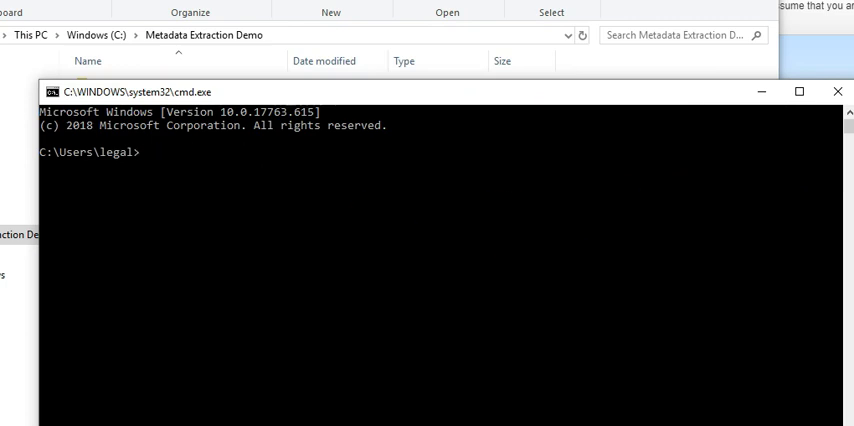
{"action": "type", "text": "cd"}
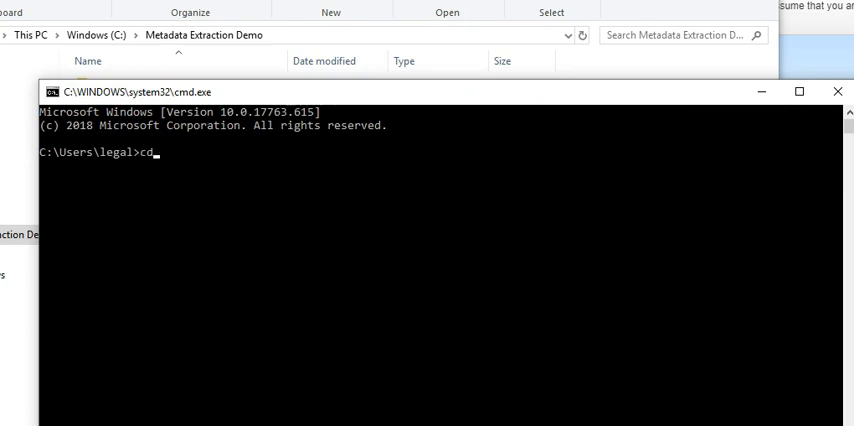
{"action": "type", "text": "C:\\Metadata Extraction Demo"}
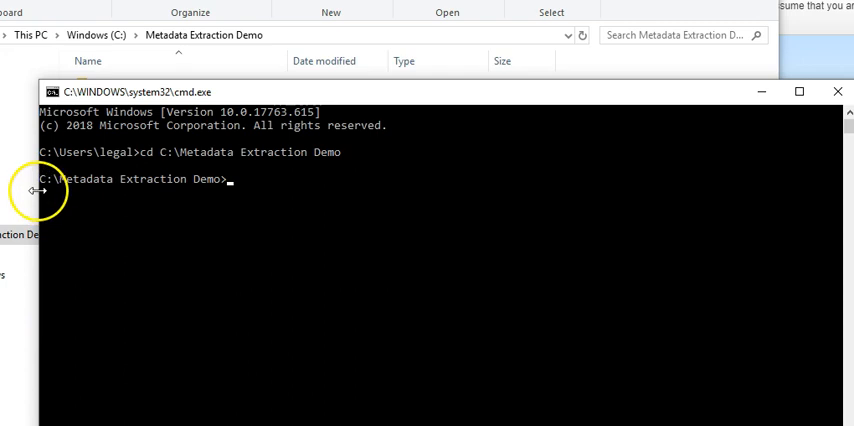
{"action": "mouse_move", "coordinate": [196, 188]}
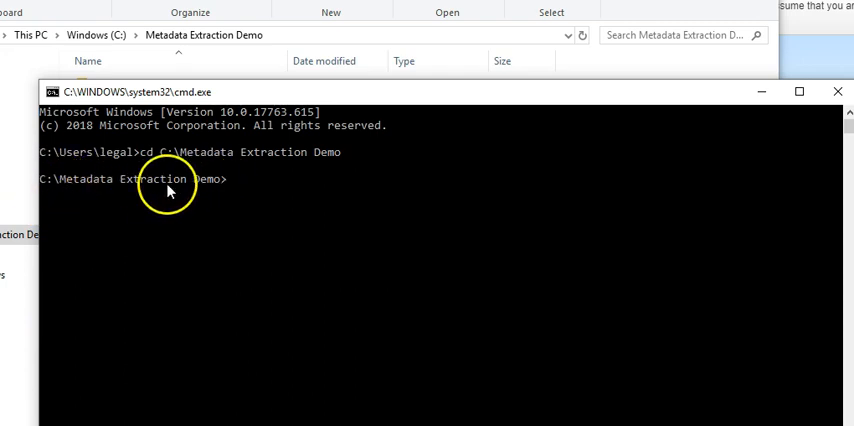
{"action": "mouse_move", "coordinate": [200, 152]}
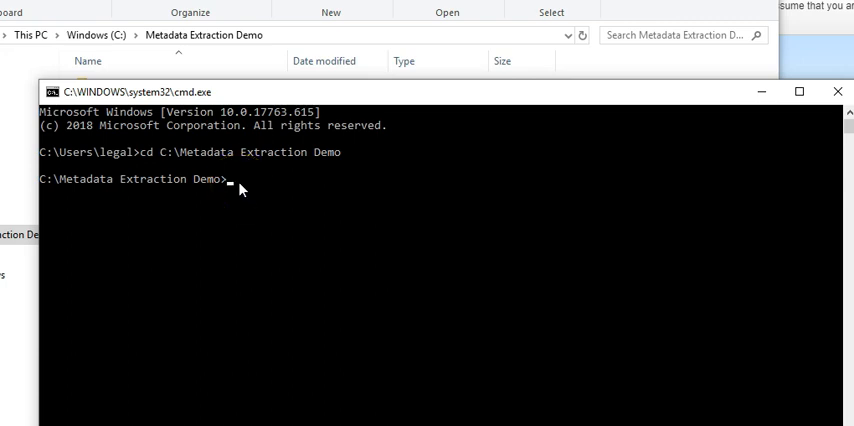
{"action": "type", "text": "FileList.exe /USECOLUMNS NAME,FULLPATH,LASTCHANGE,EXTENSION,SIZE,AUTHORS,System.Photo.DateTaken > outputmike.txt"}
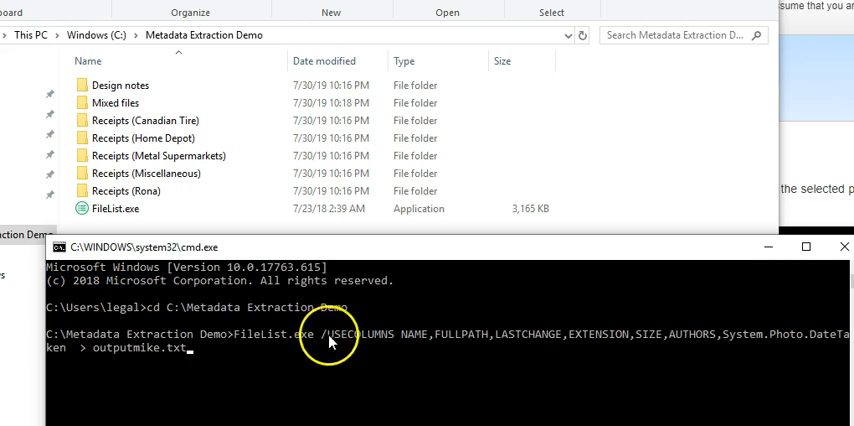
{"action": "mouse_move", "coordinate": [410, 250]}
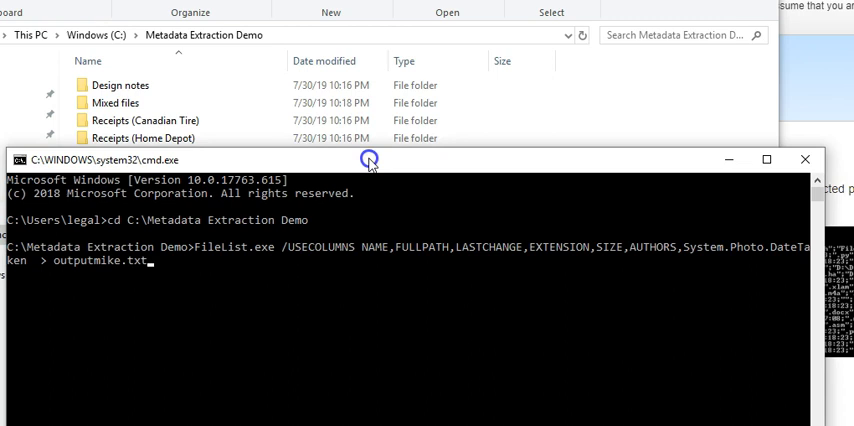
{"action": "mouse_move", "coordinate": [392, 278]}
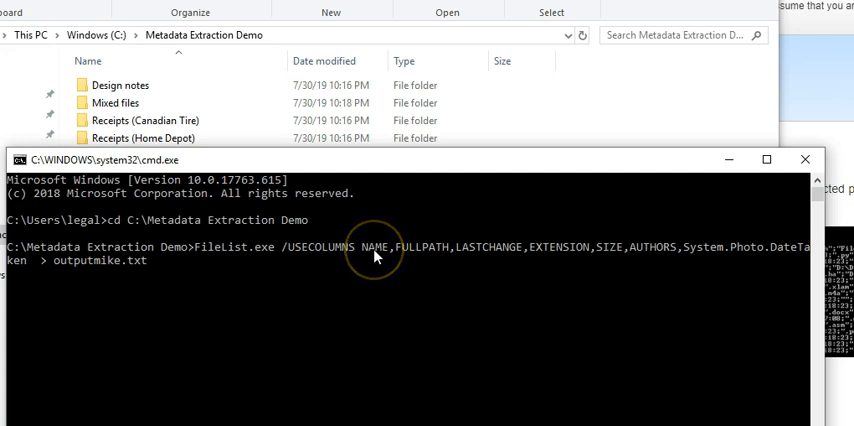
{"action": "mouse_move", "coordinate": [416, 264]}
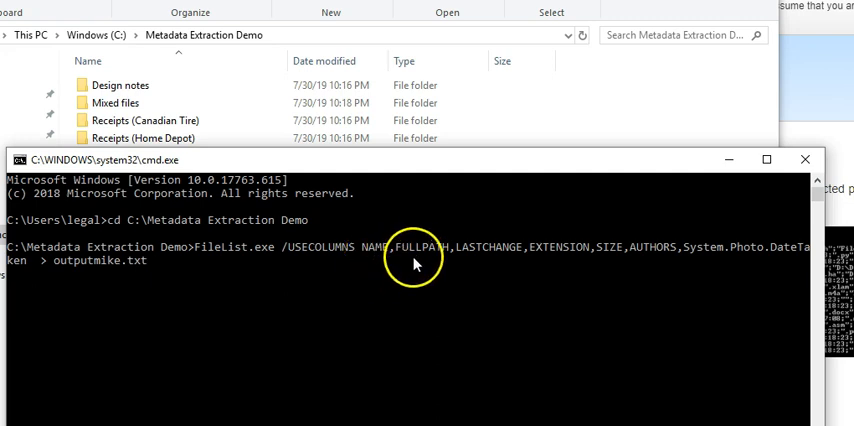
{"action": "mouse_move", "coordinate": [484, 256]}
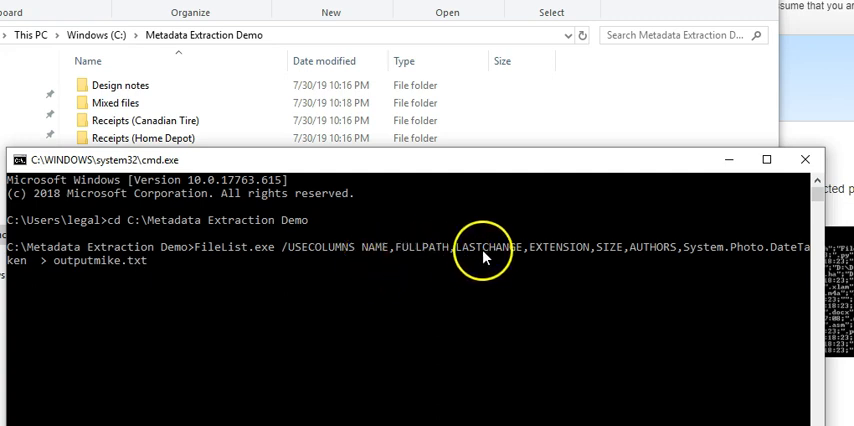
{"action": "mouse_move", "coordinate": [500, 258]}
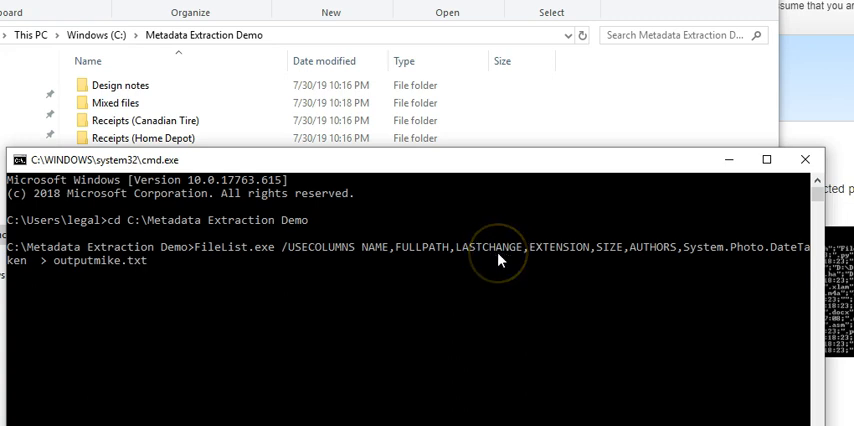
{"action": "mouse_move", "coordinate": [500, 260]}
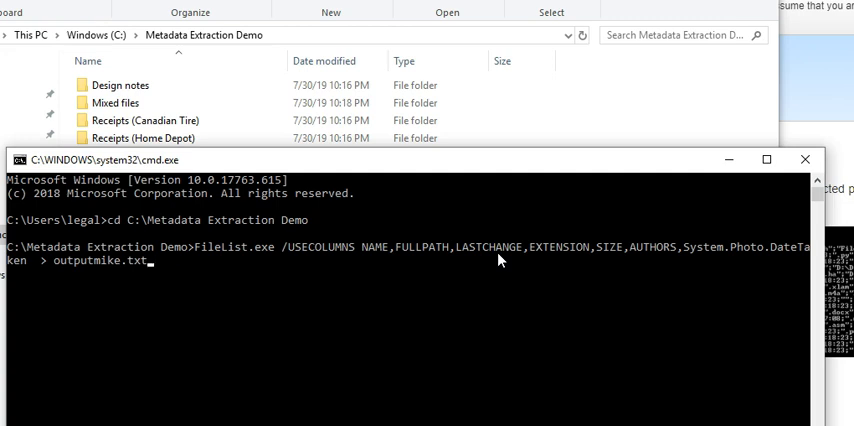
{"action": "mouse_move", "coordinate": [548, 250]}
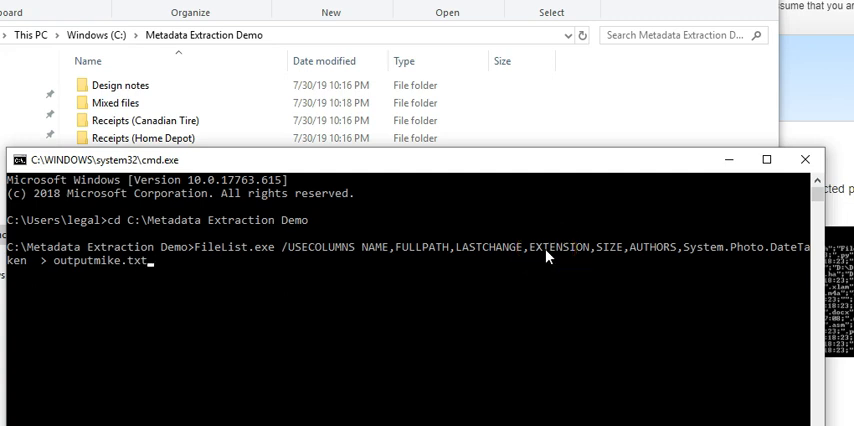
{"action": "mouse_move", "coordinate": [644, 256]}
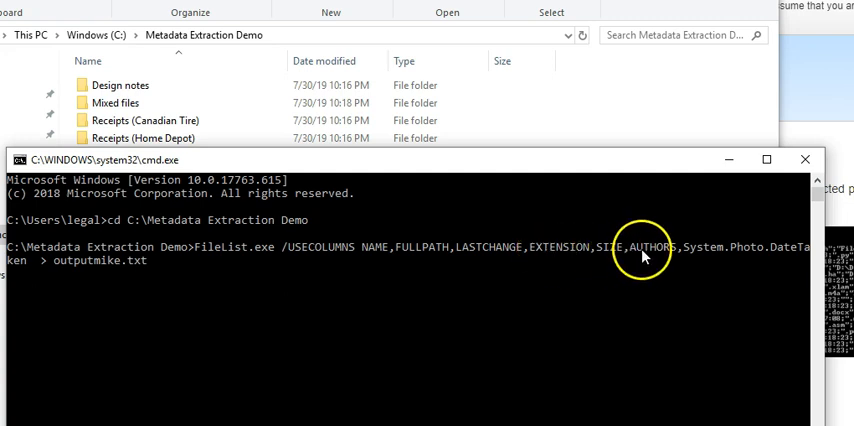
{"action": "mouse_move", "coordinate": [656, 256]}
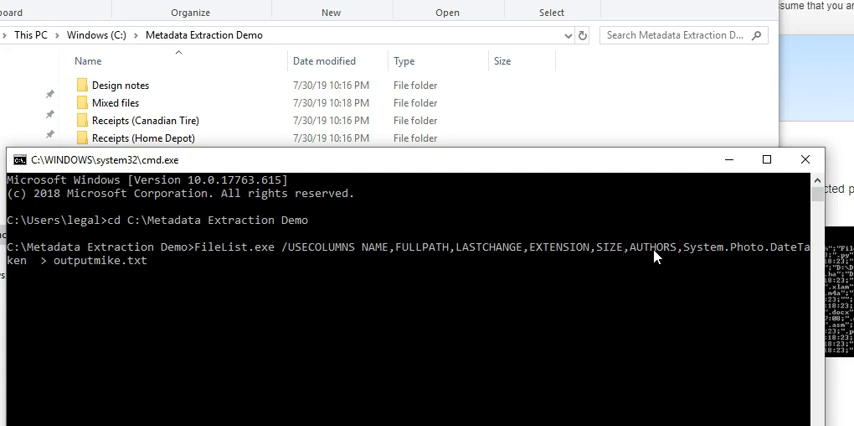
{"action": "mouse_move", "coordinate": [670, 260]}
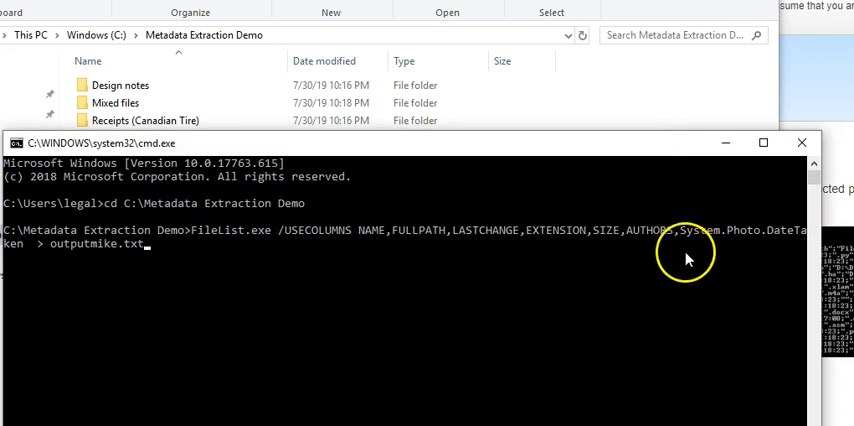
{"action": "mouse_move", "coordinate": [720, 240]}
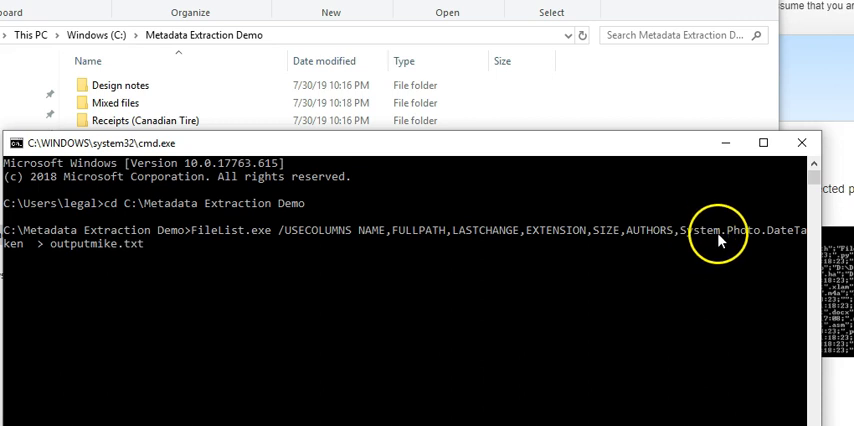
{"action": "mouse_move", "coordinate": [18, 252]}
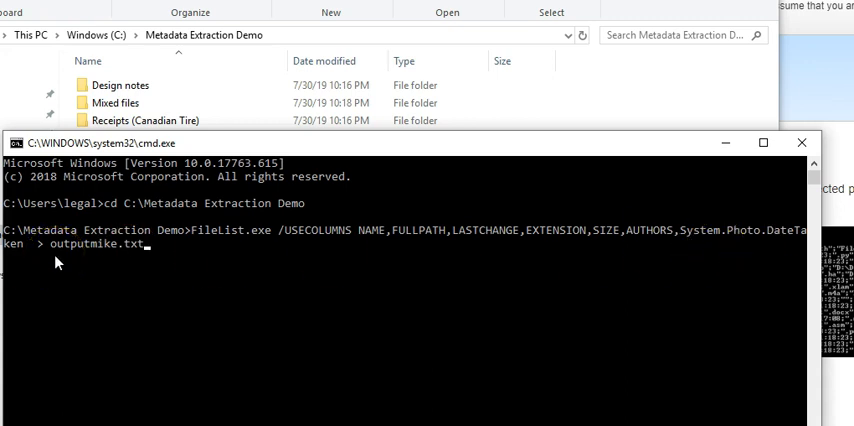
{"action": "mouse_move", "coordinate": [324, 248]}
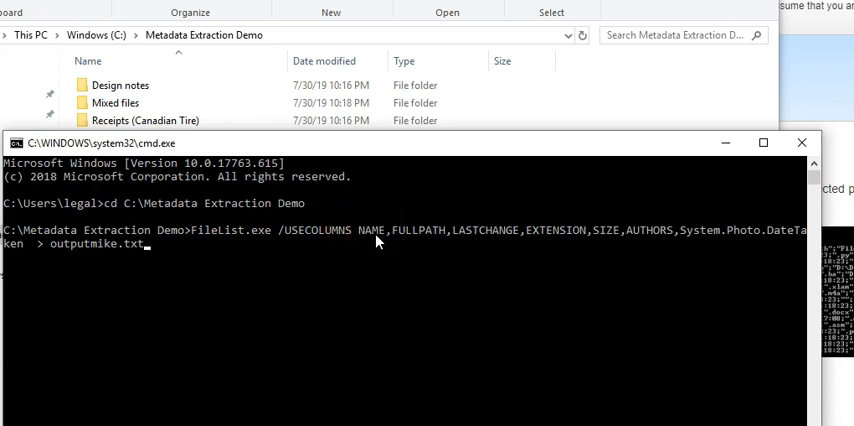
{"action": "mouse_move", "coordinate": [68, 252]}
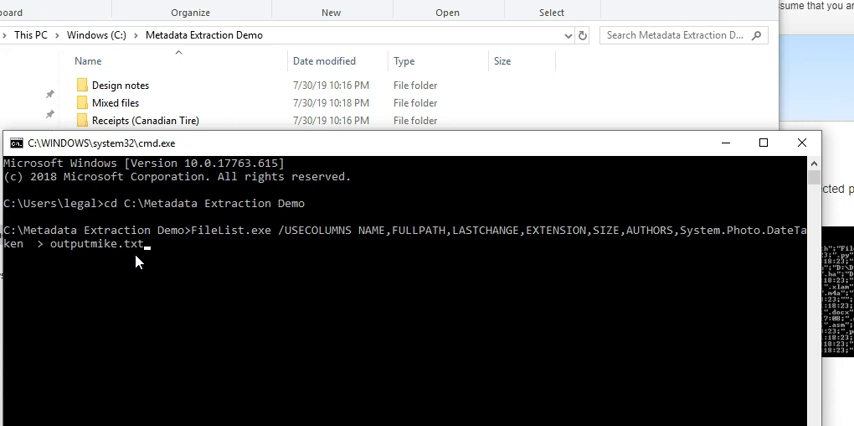
Step: Execute the FileList command so the folder metadata is written to outputmike.txt
{"action": "key", "text": "Return"}
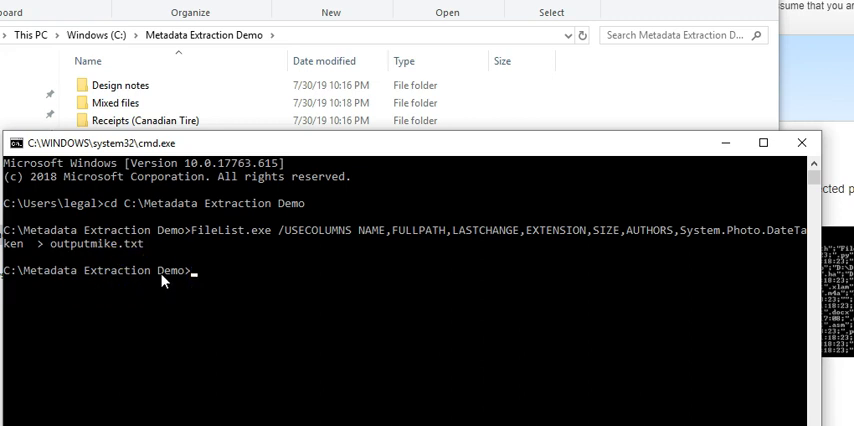
{"action": "mouse_move", "coordinate": [332, 176]}
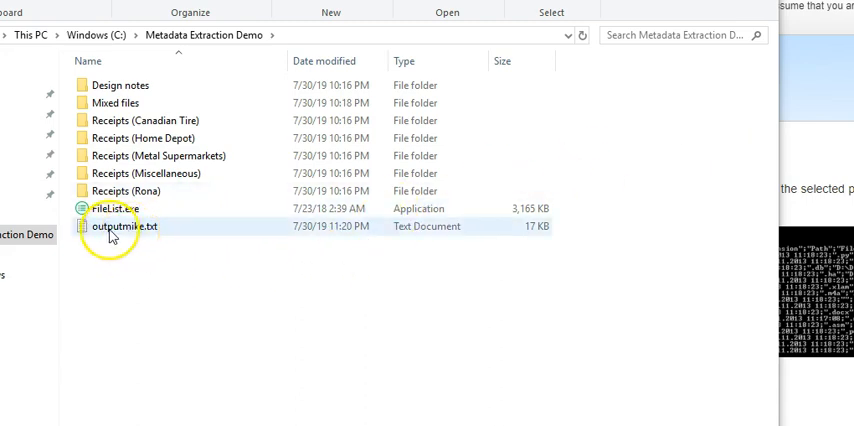
{"action": "mouse_move", "coordinate": [160, 232]}
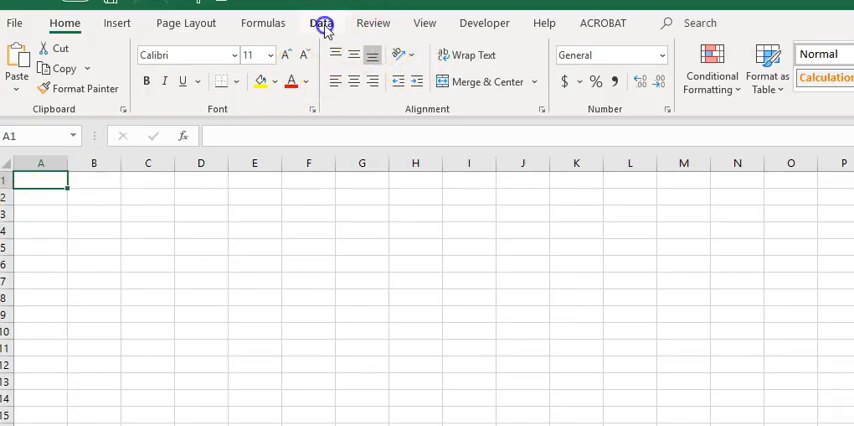
Step: Import outputmike.txt via Data > From Text/CSV to reach its comma-delimited preview
{"action": "left_click", "coordinate": [320, 24]}
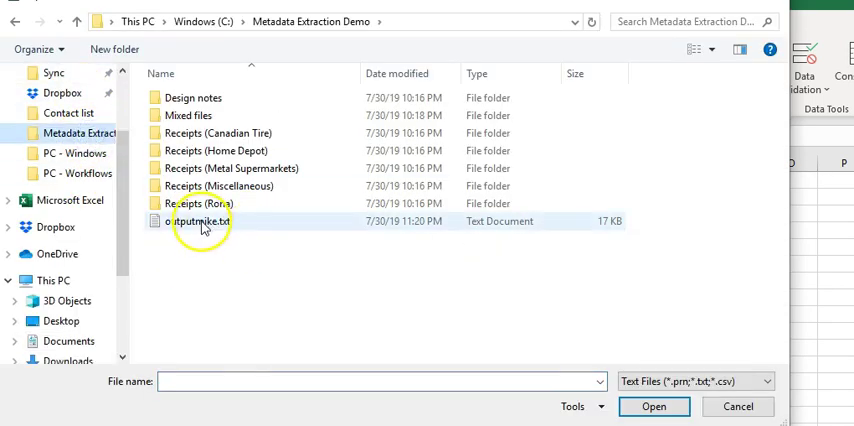
{"action": "left_click", "coordinate": [198, 222]}
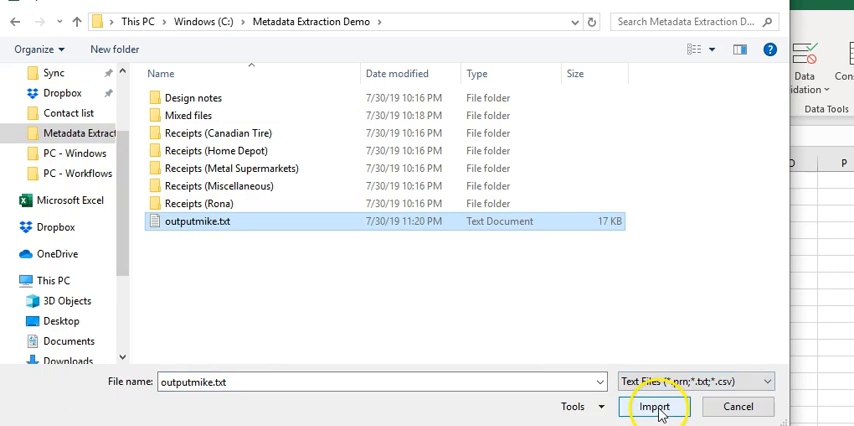
{"action": "left_click", "coordinate": [656, 406]}
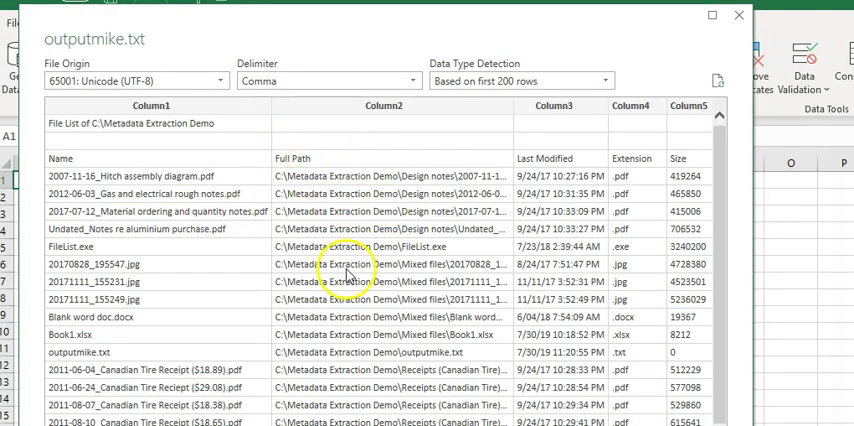
{"action": "mouse_move", "coordinate": [348, 276]}
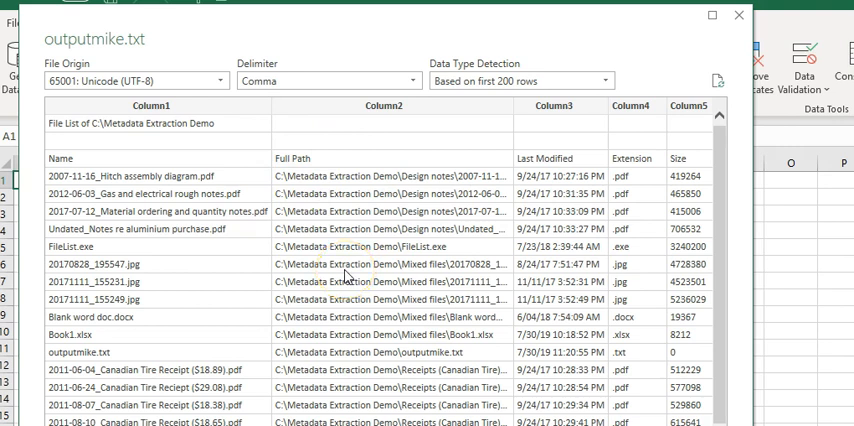
{"action": "mouse_move", "coordinate": [364, 52]}
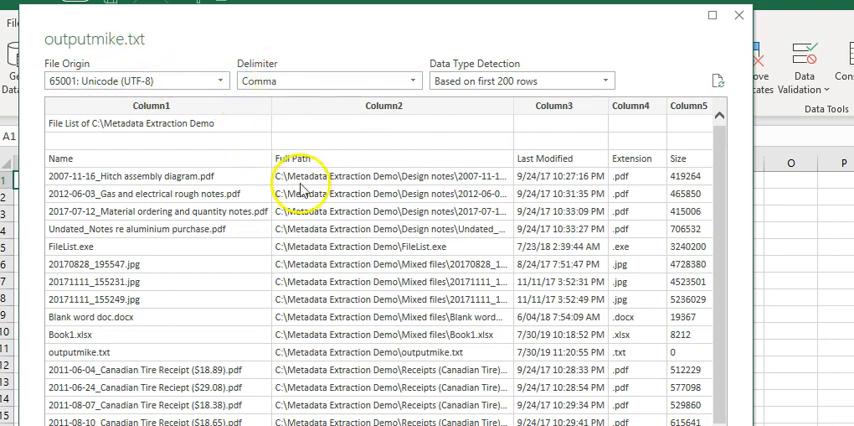
{"action": "mouse_move", "coordinate": [456, 324]}
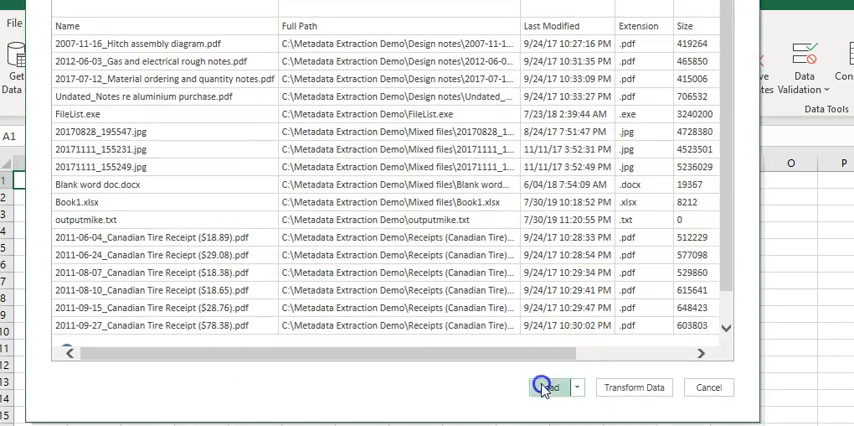
Step: Load the preview into a worksheet table and check the date-taken values of two photos
{"action": "left_click", "coordinate": [546, 388]}
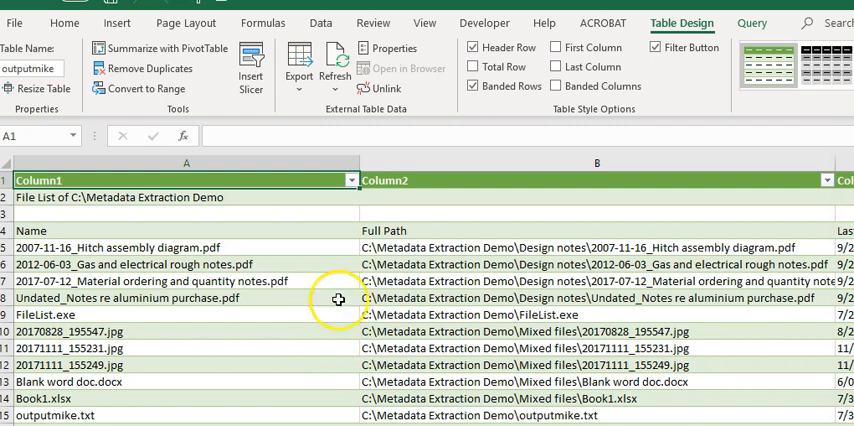
{"action": "scroll", "scroll_direction": "down", "scroll_amount": 3}
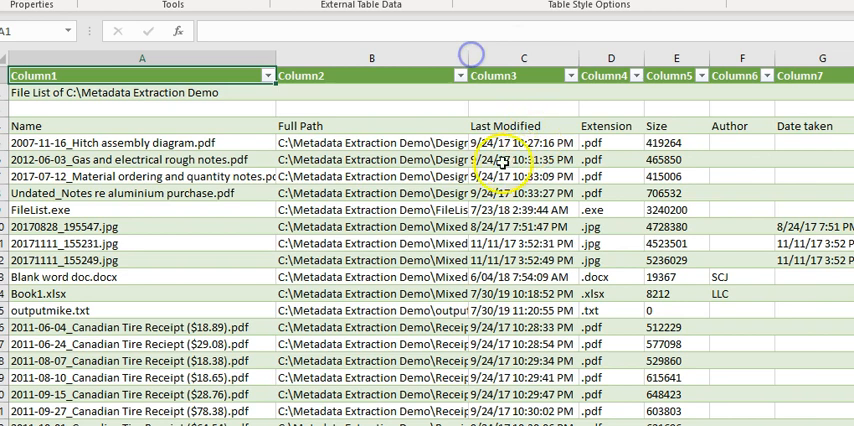
{"action": "mouse_move", "coordinate": [510, 242]}
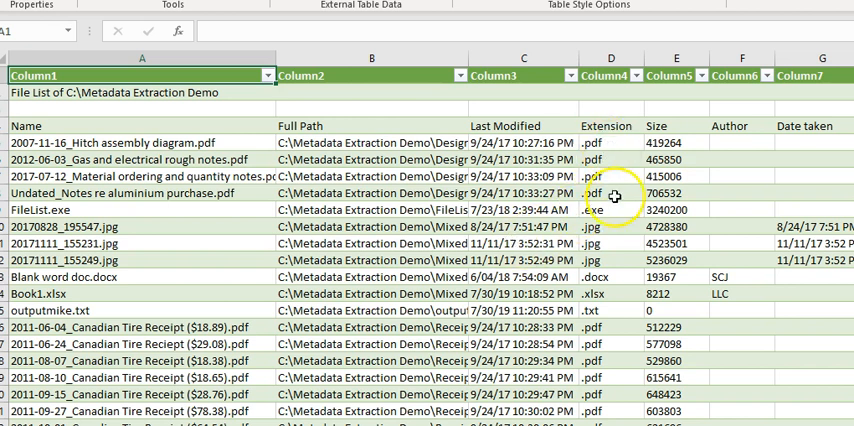
{"action": "mouse_move", "coordinate": [144, 304]}
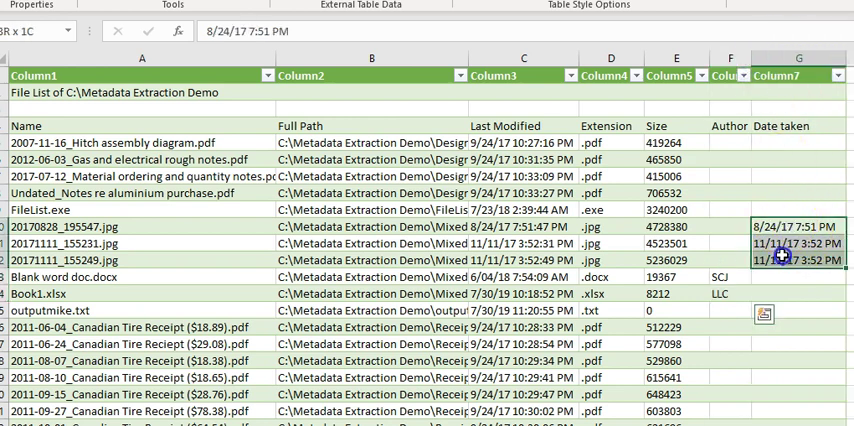
{"action": "left_click", "coordinate": [732, 362]}
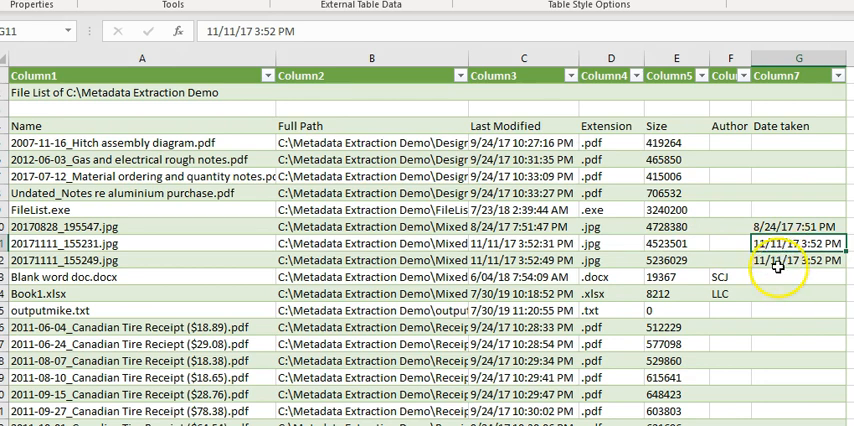
{"action": "left_click", "coordinate": [784, 260]}
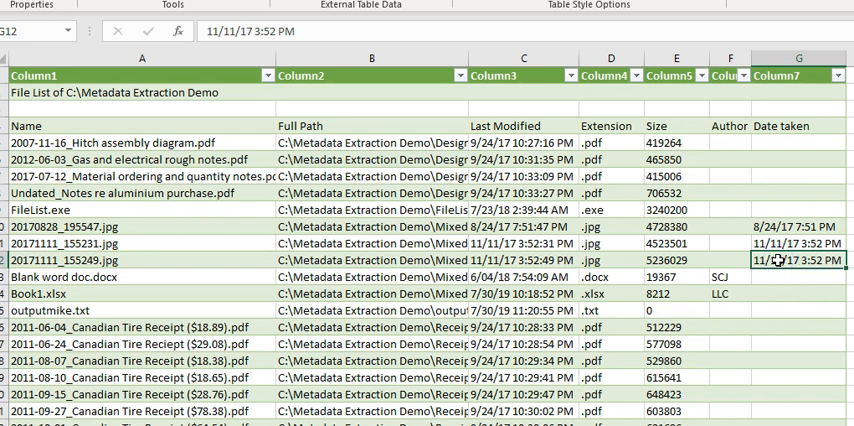
{"action": "mouse_move", "coordinate": [256, 258]}
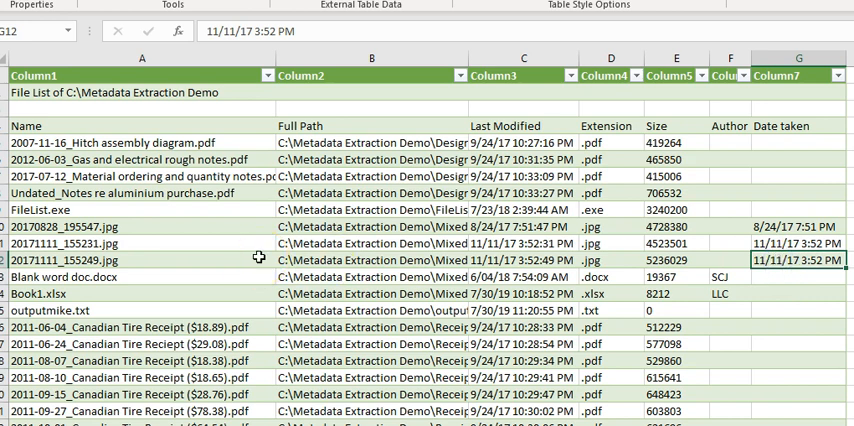